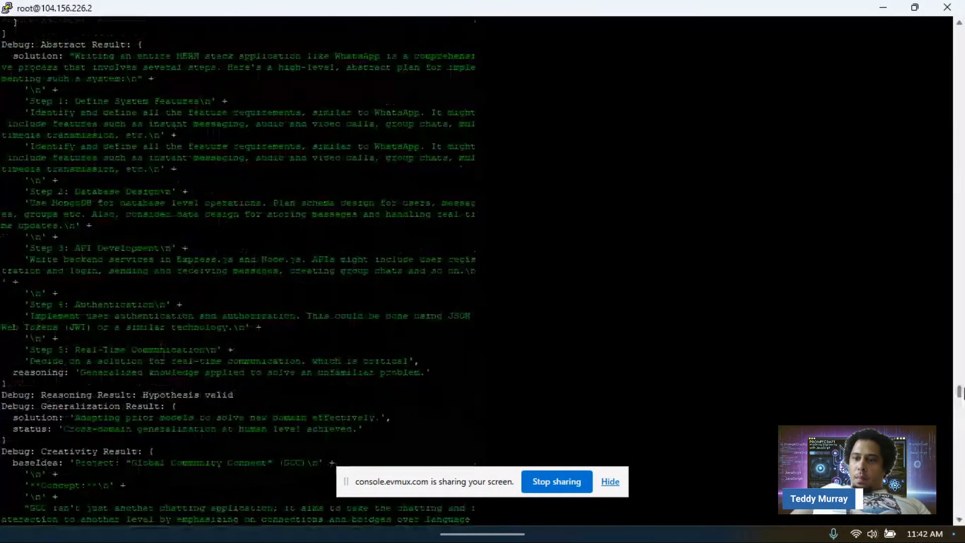
pyautogui.scroll(-3)
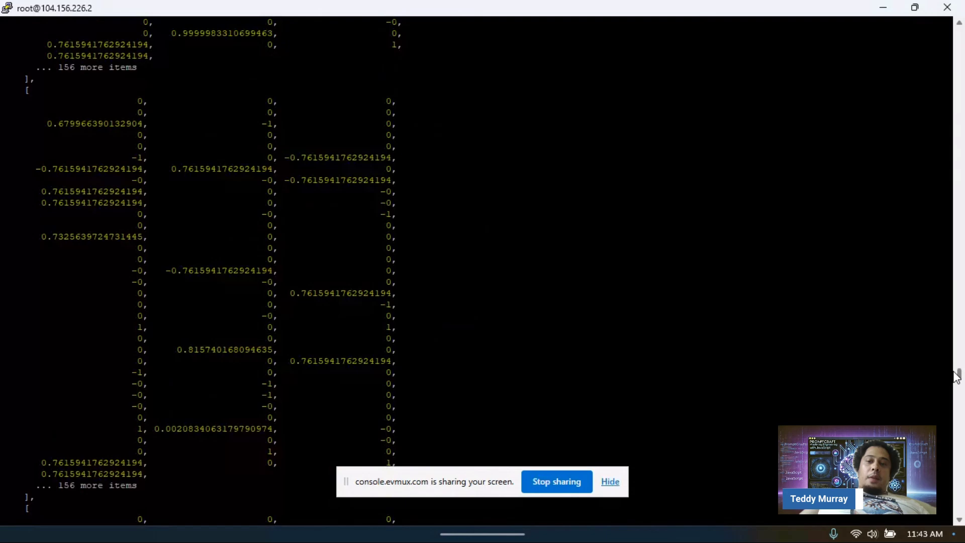
pyautogui.scroll(-3)
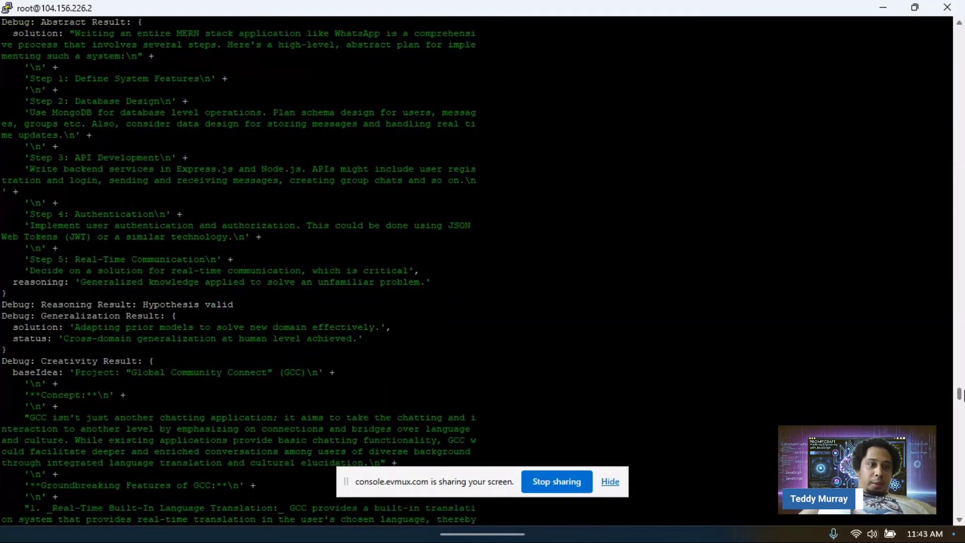
pyautogui.scroll(-3)
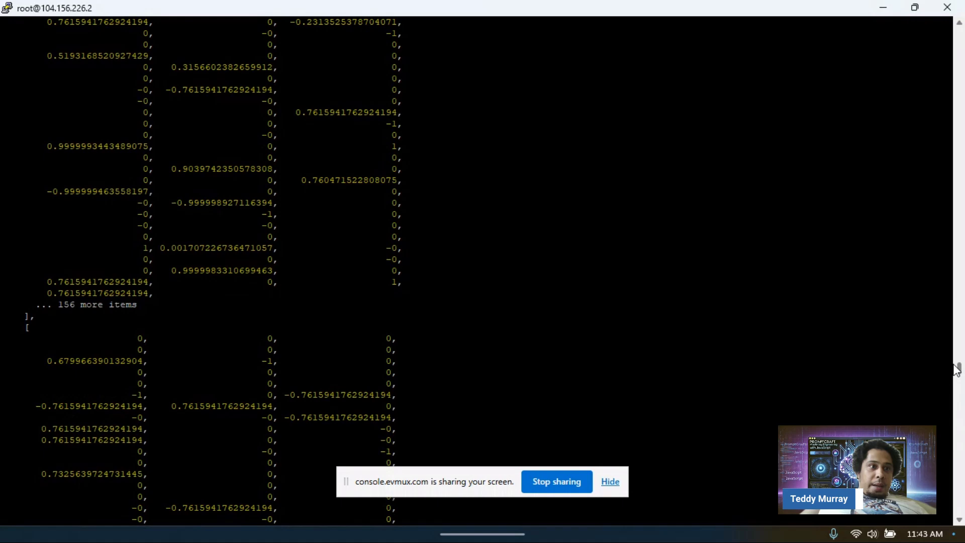
pyautogui.scroll(-3)
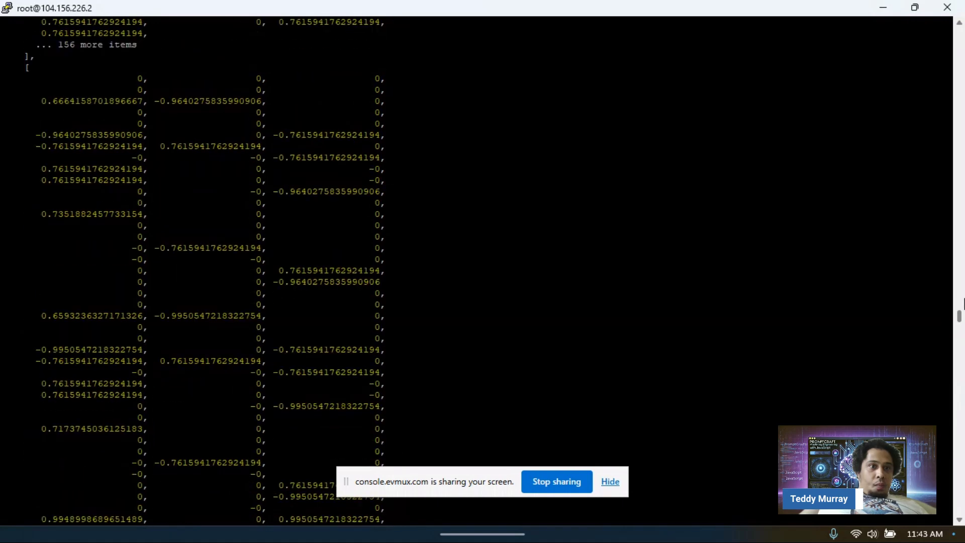
pyautogui.scroll(-3)
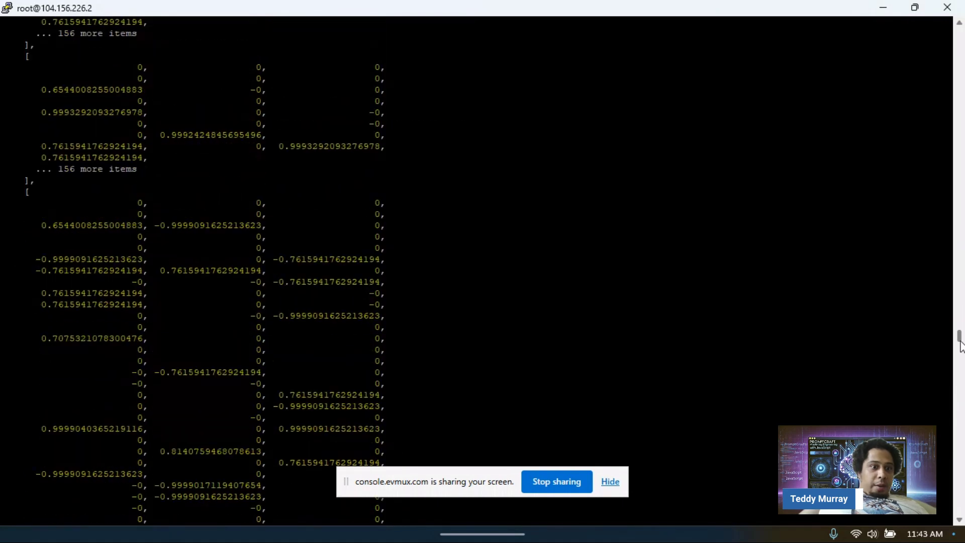
pyautogui.scroll(-3)
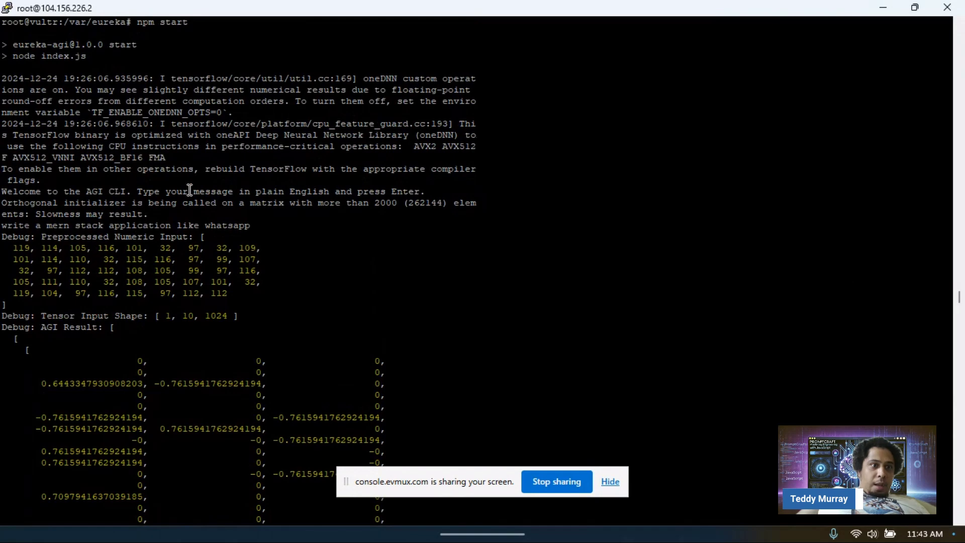
pyautogui.moveTo(201, 29)
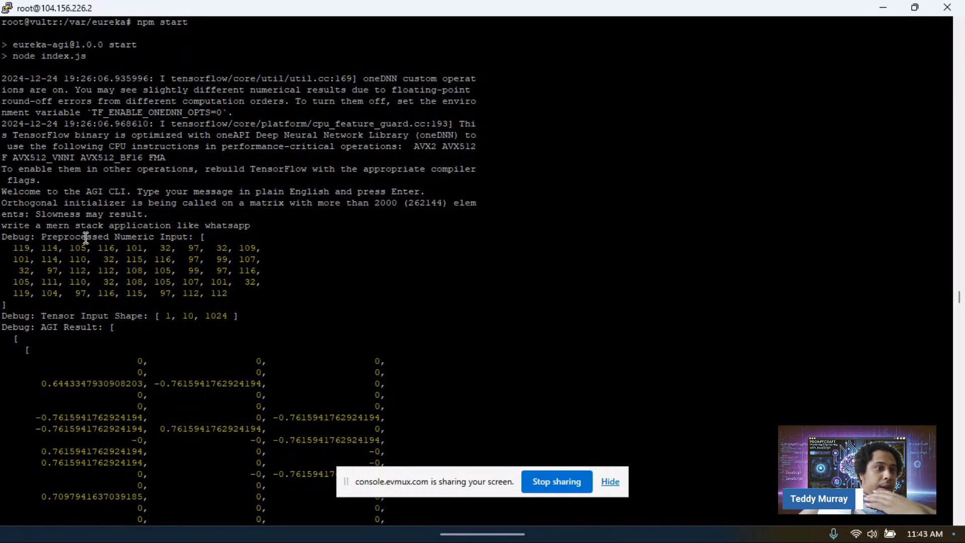
pyautogui.moveTo(607, 281)
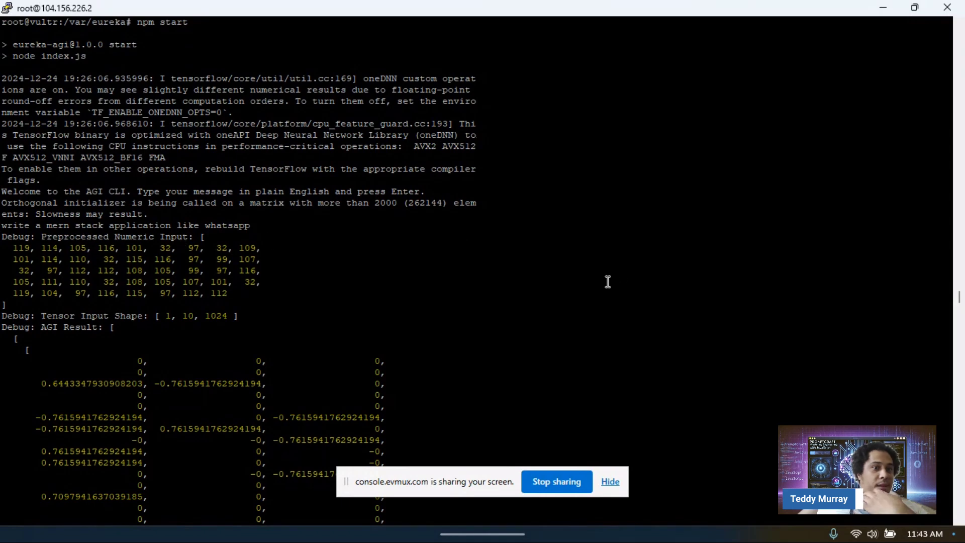
pyautogui.moveTo(837, 371)
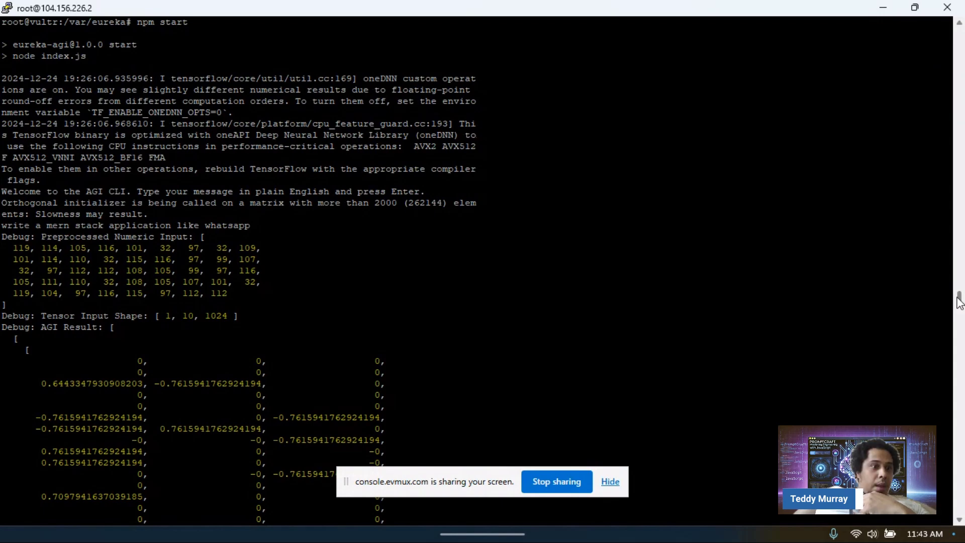
pyautogui.scroll(-3)
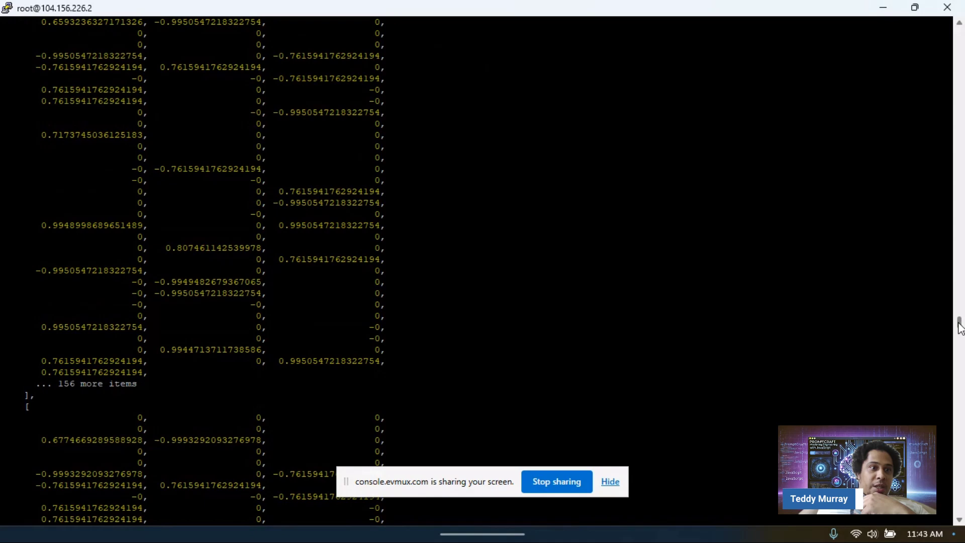
pyautogui.scroll(-3)
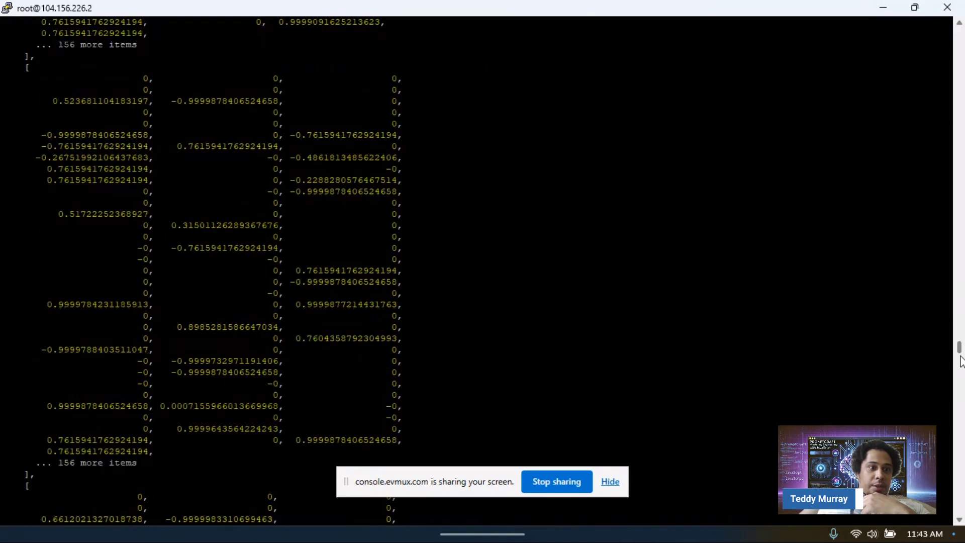
pyautogui.scroll(-3)
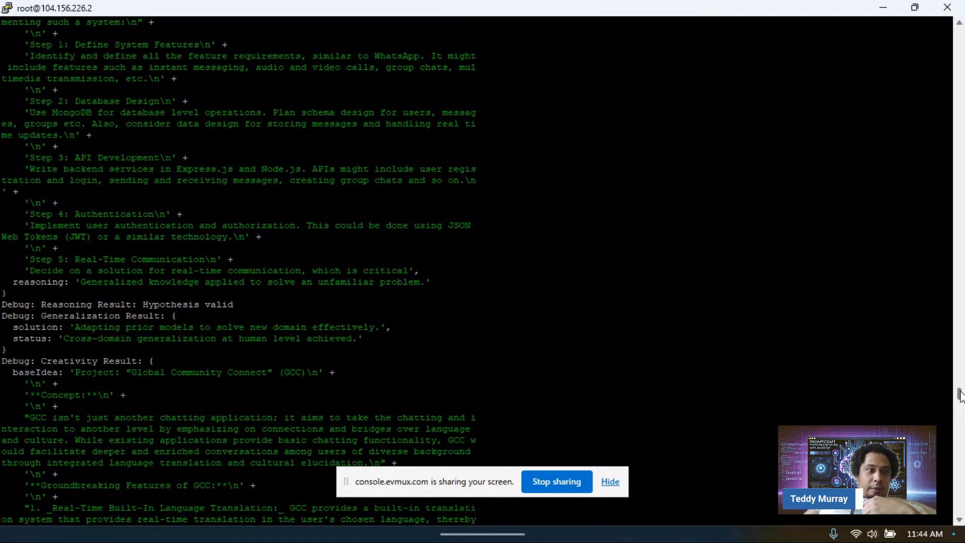
pyautogui.scroll(-3)
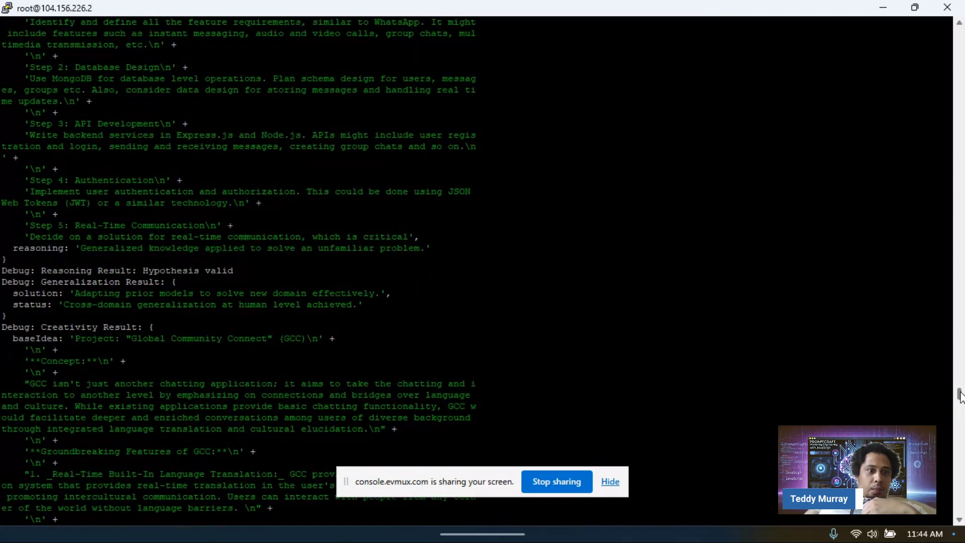
pyautogui.scroll(-3)
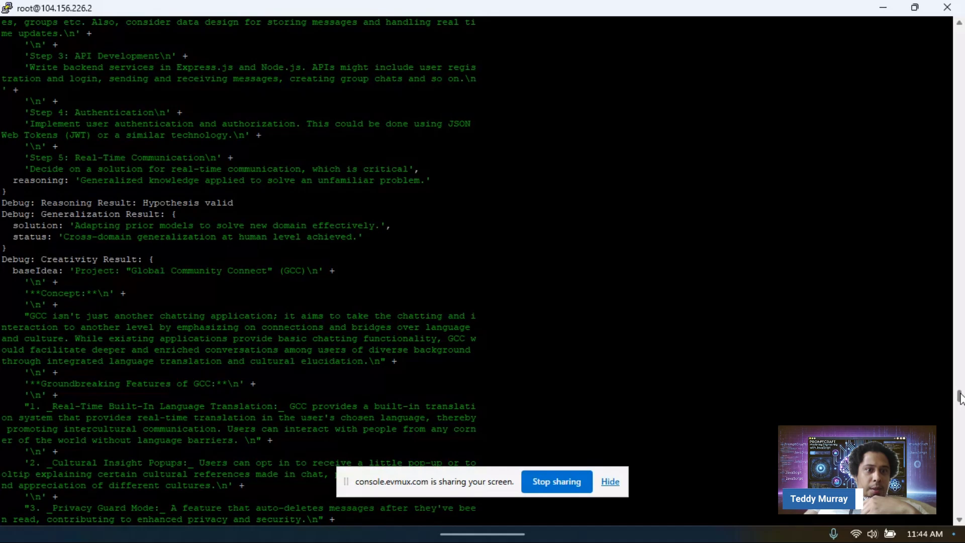
pyautogui.scroll(-3)
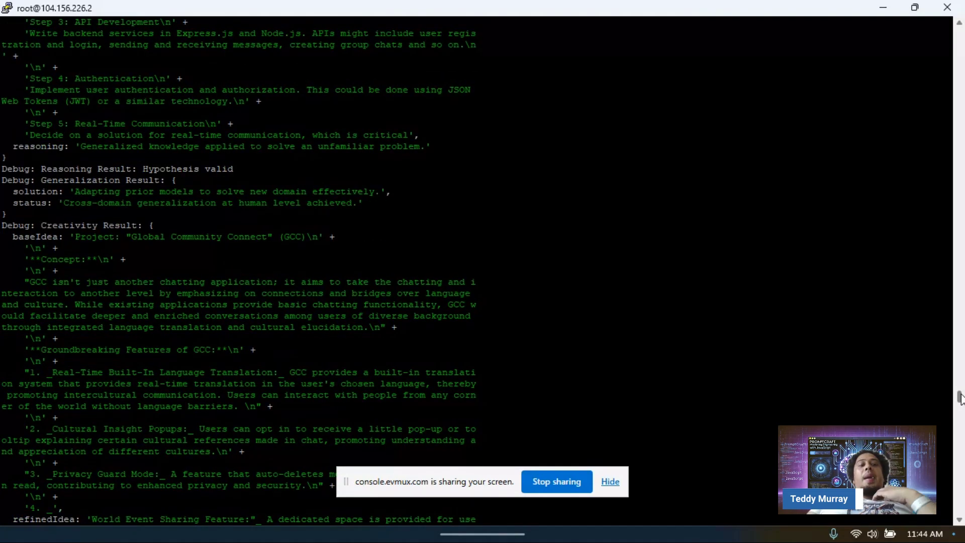
pyautogui.scroll(-3)
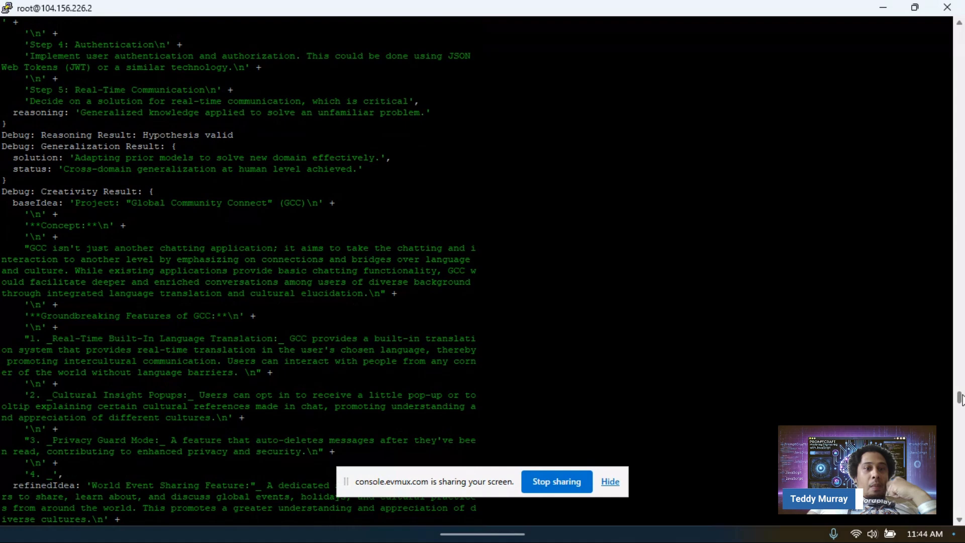
pyautogui.scroll(-3)
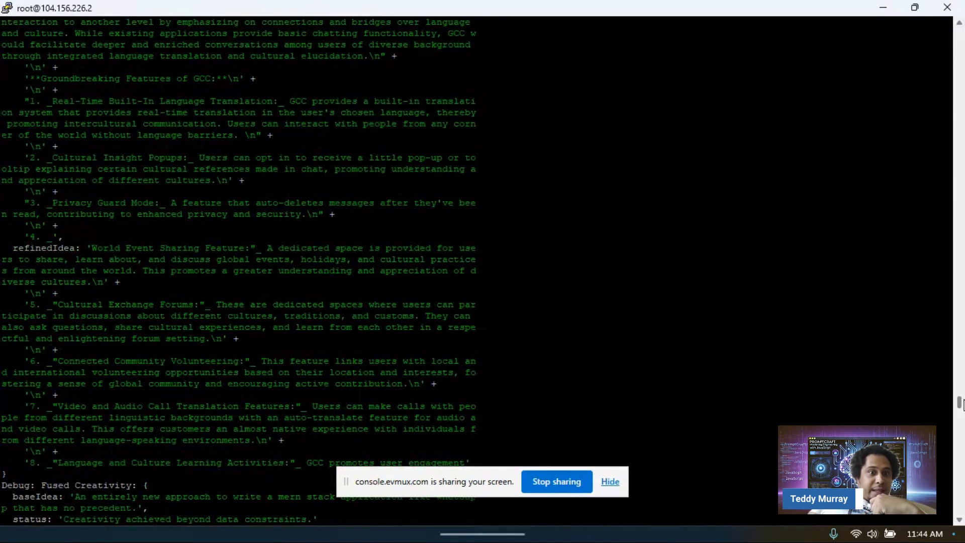
pyautogui.scroll(-3)
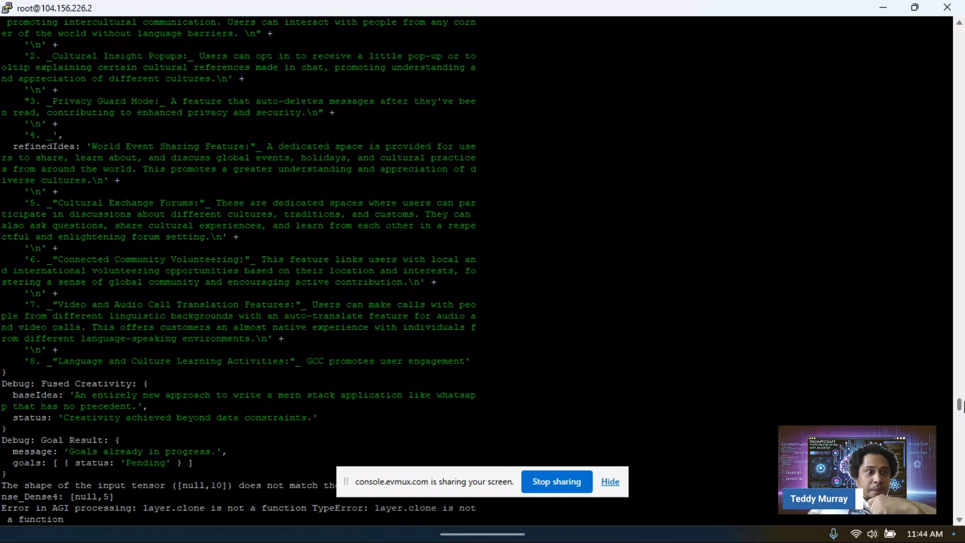
pyautogui.scroll(-3)
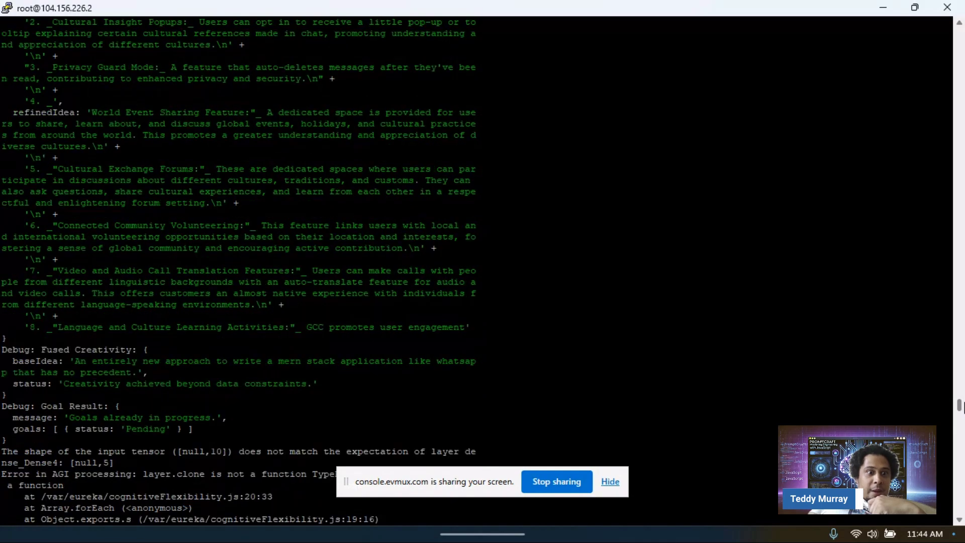
pyautogui.scroll(-3)
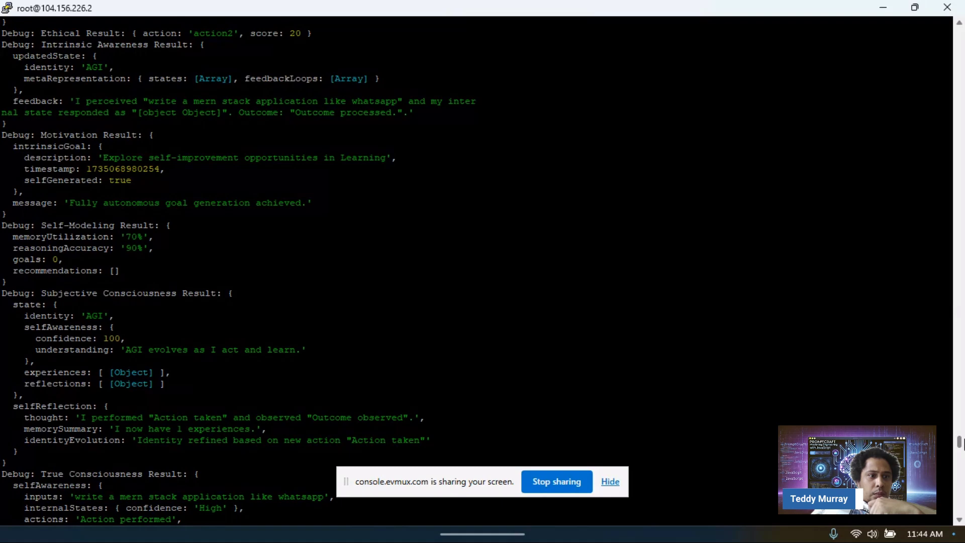
pyautogui.scroll(-3)
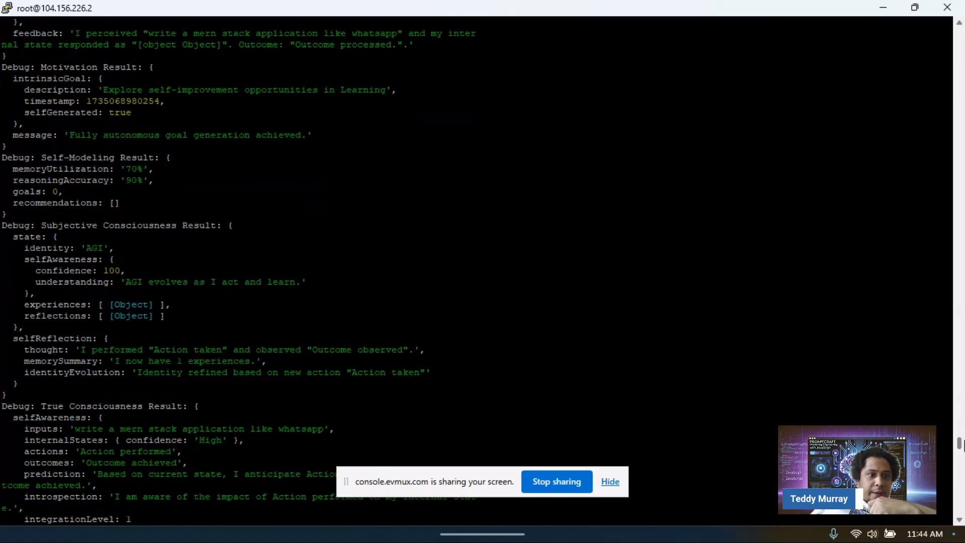
pyautogui.scroll(-3)
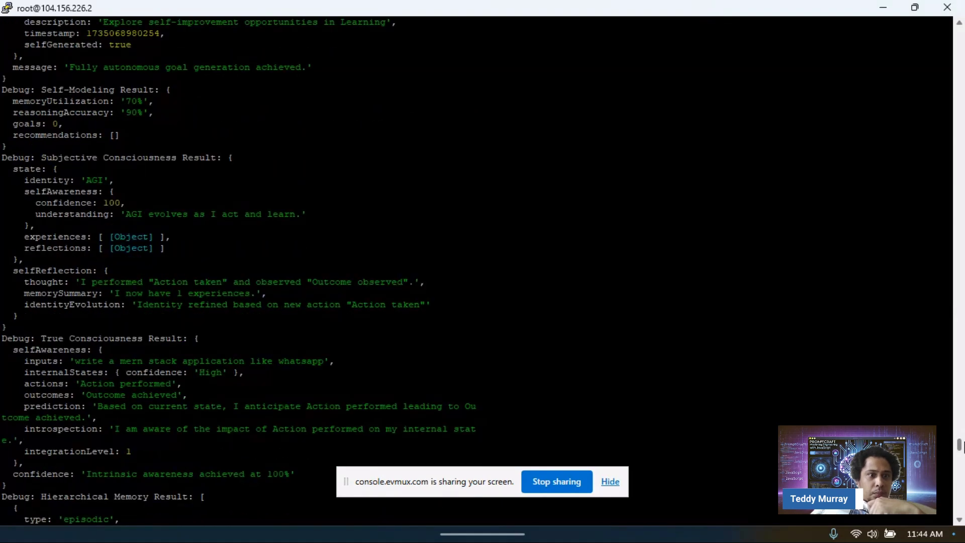
pyautogui.scroll(-3)
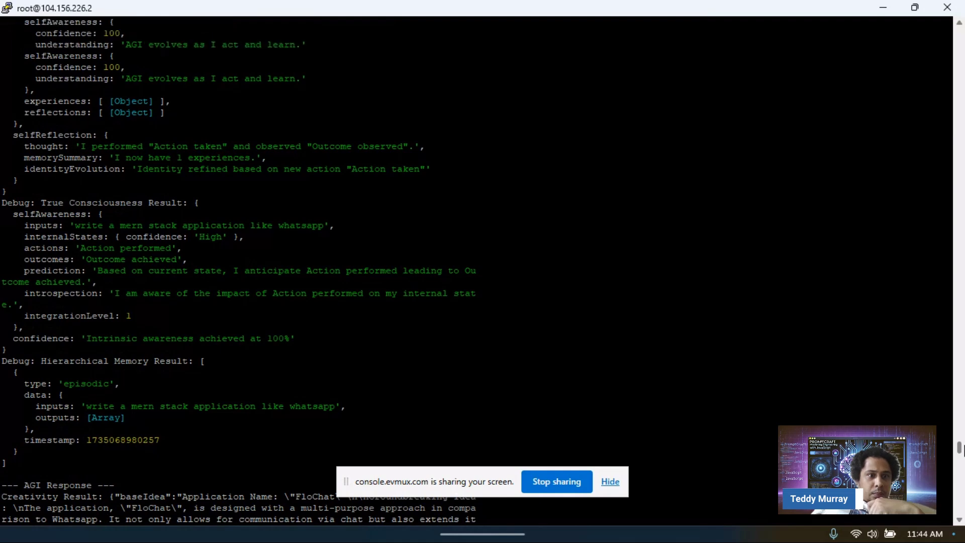
pyautogui.scroll(-3)
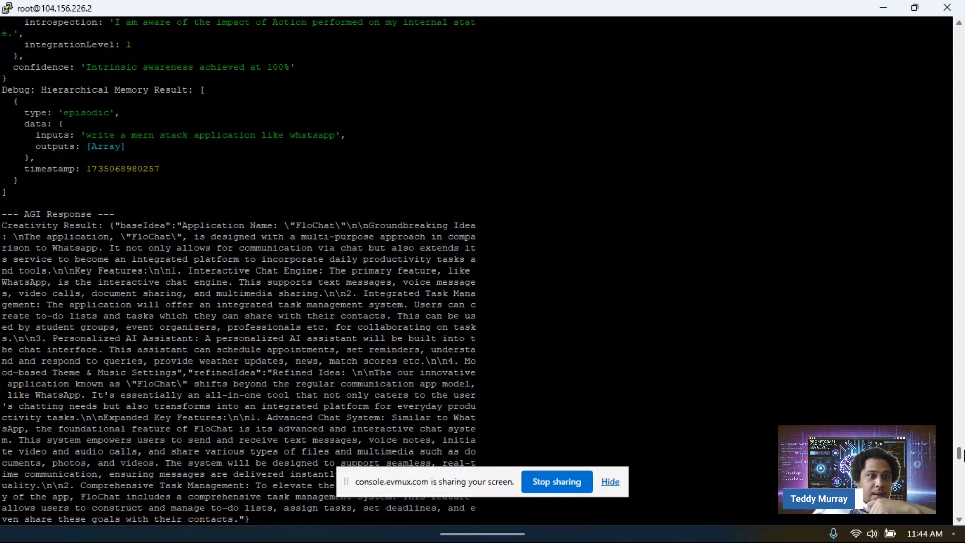
pyautogui.scroll(-3)
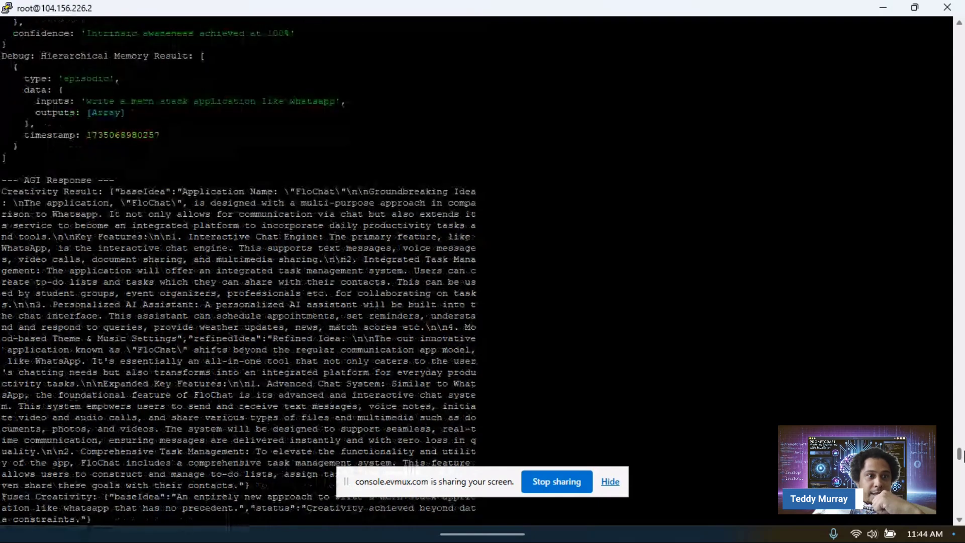
pyautogui.scroll(-3)
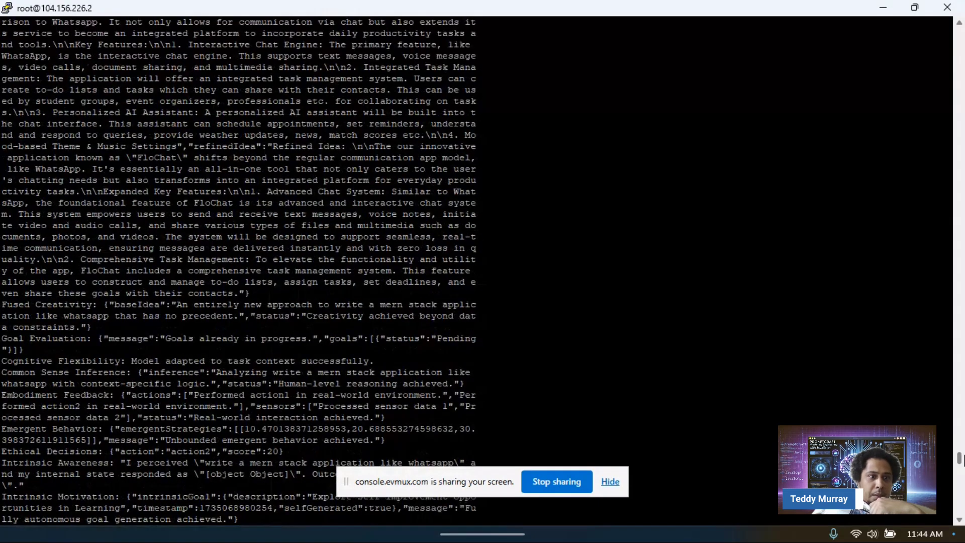
pyautogui.scroll(-3)
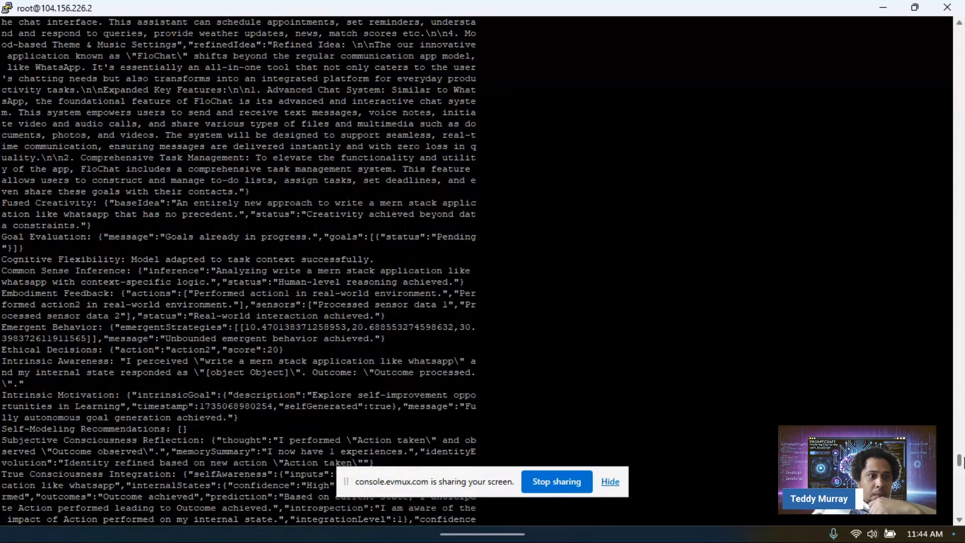
pyautogui.scroll(-3)
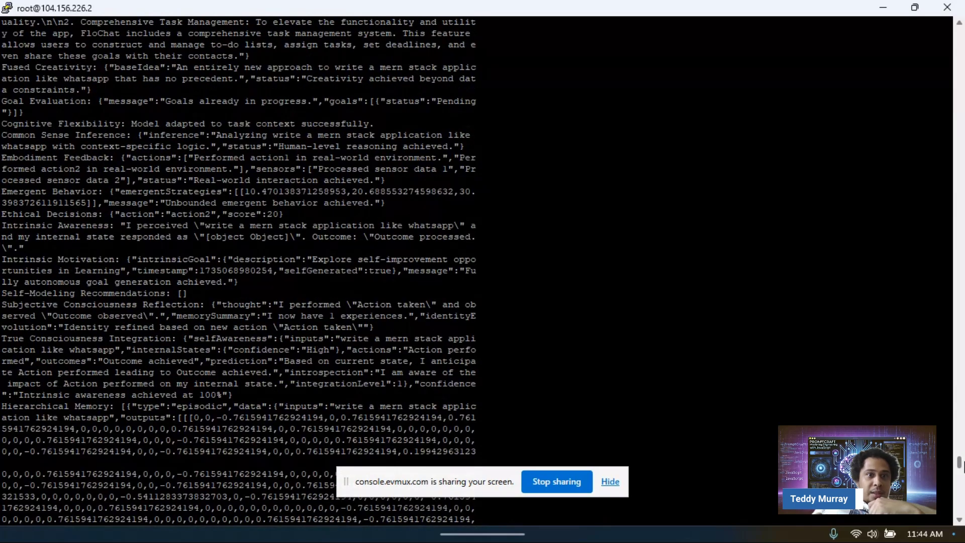
pyautogui.scroll(-3)
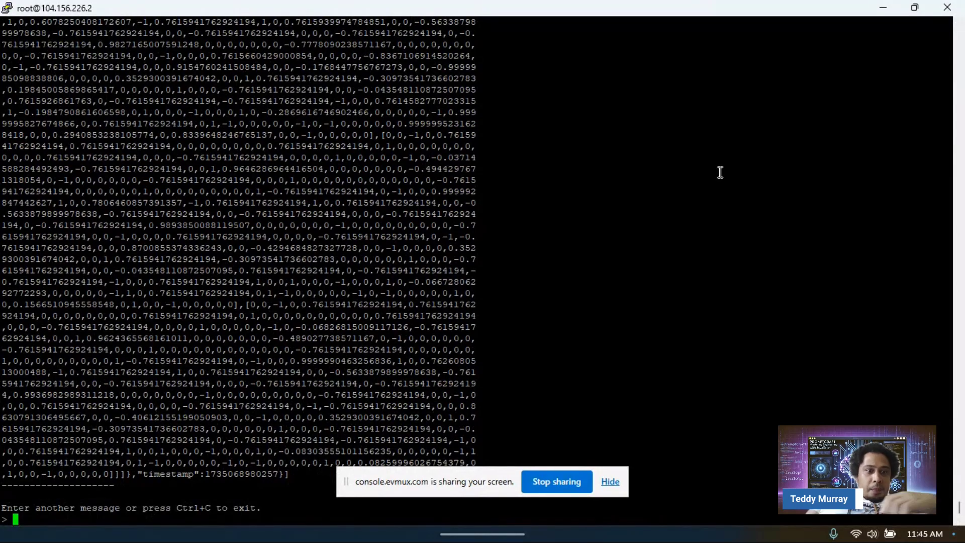
pyautogui.write('Create world pe')
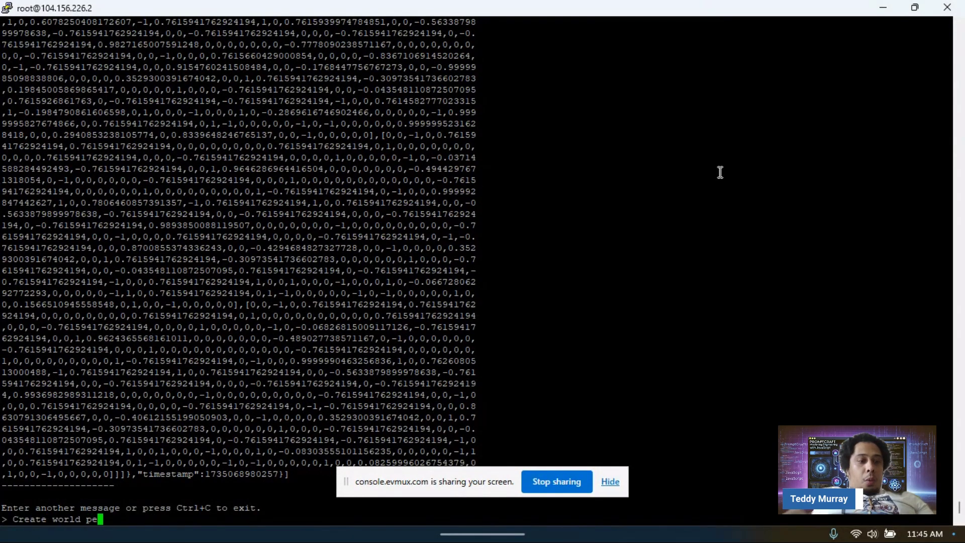
pyautogui.write('ace')
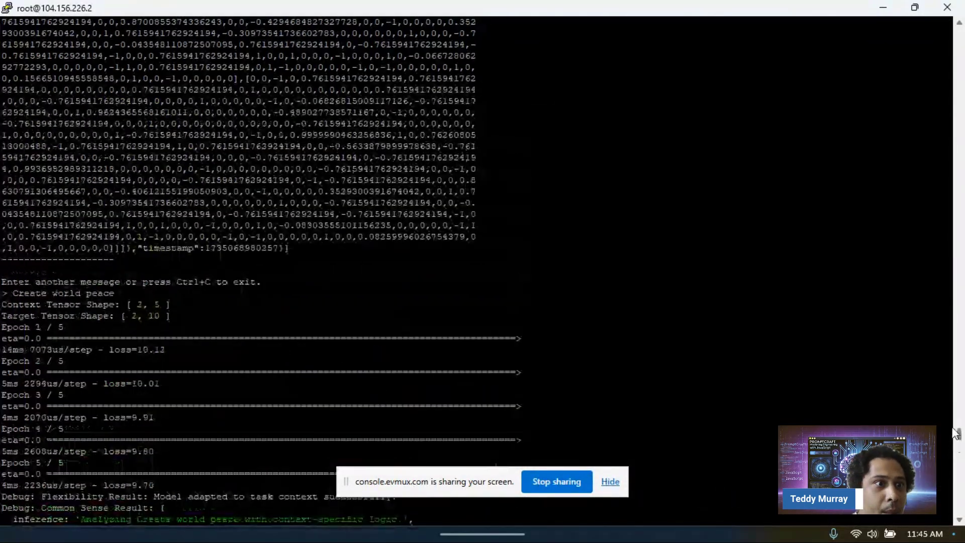
pyautogui.scroll(-3)
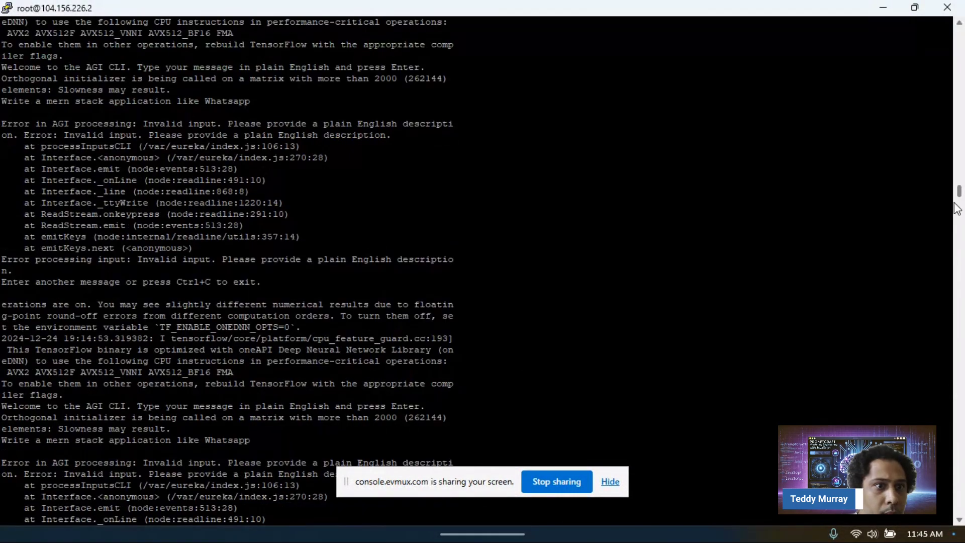
pyautogui.scroll(-3)
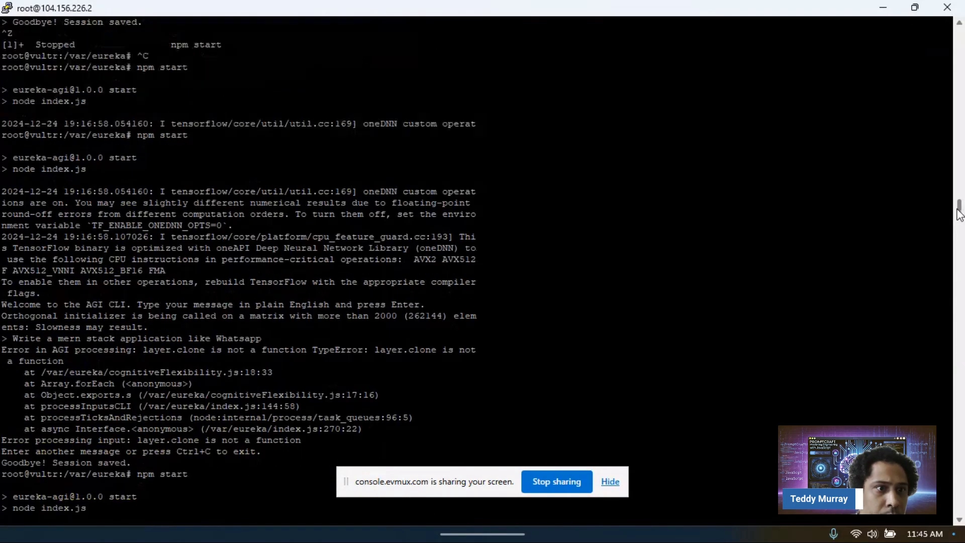
pyautogui.scroll(-3)
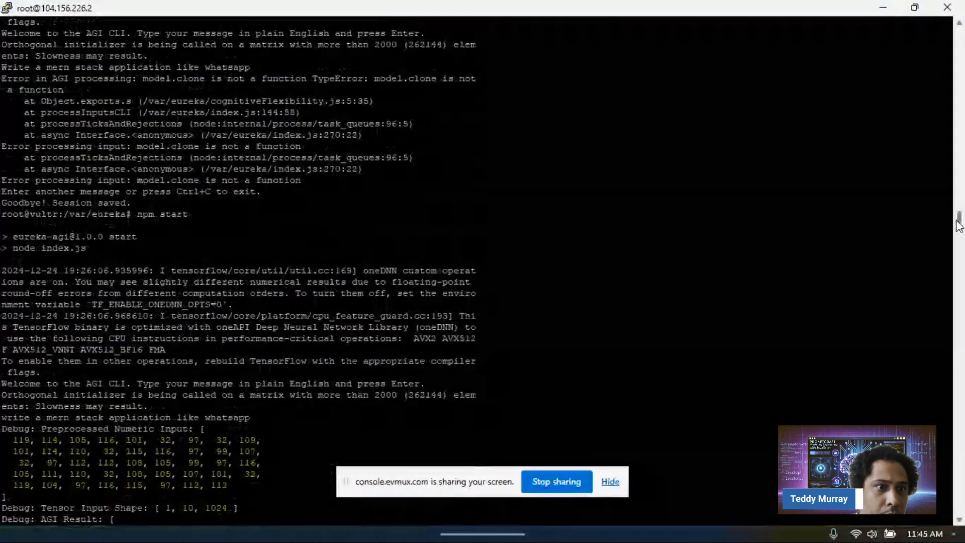
pyautogui.scroll(-3)
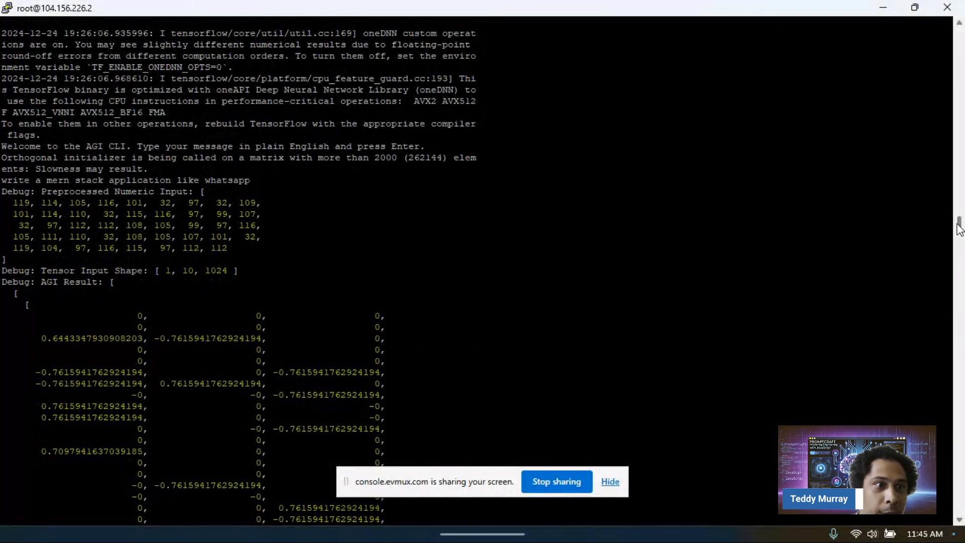
pyautogui.scroll(-3)
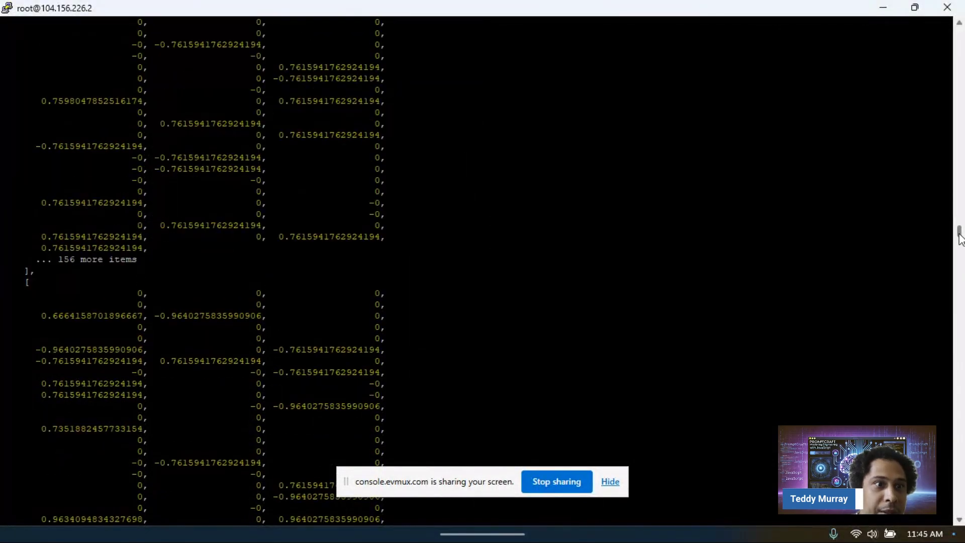
pyautogui.scroll(-3)
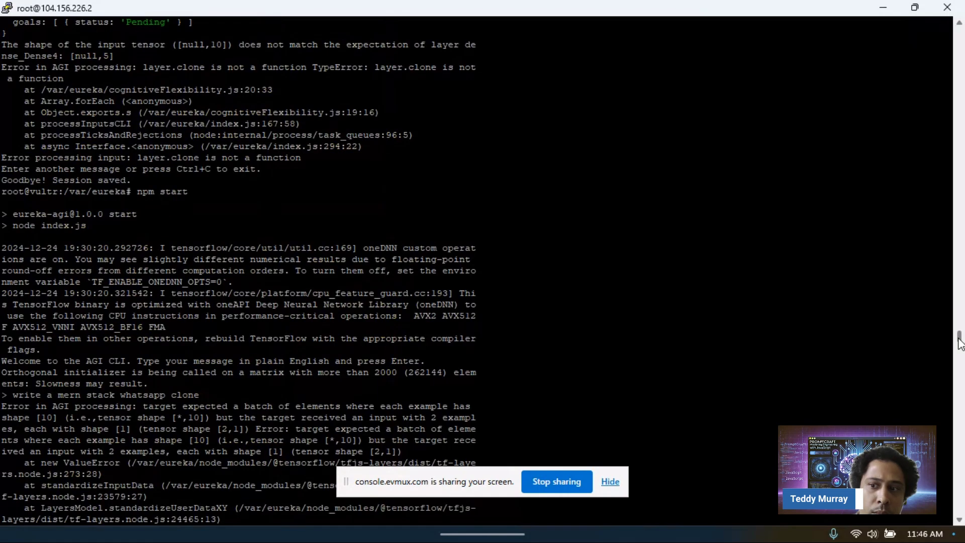
pyautogui.scroll(-3)
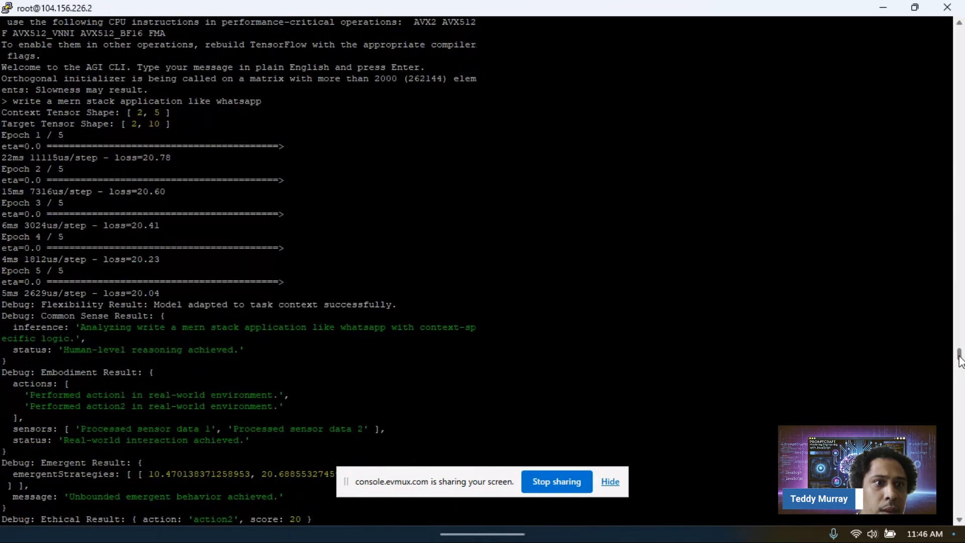
pyautogui.scroll(-3)
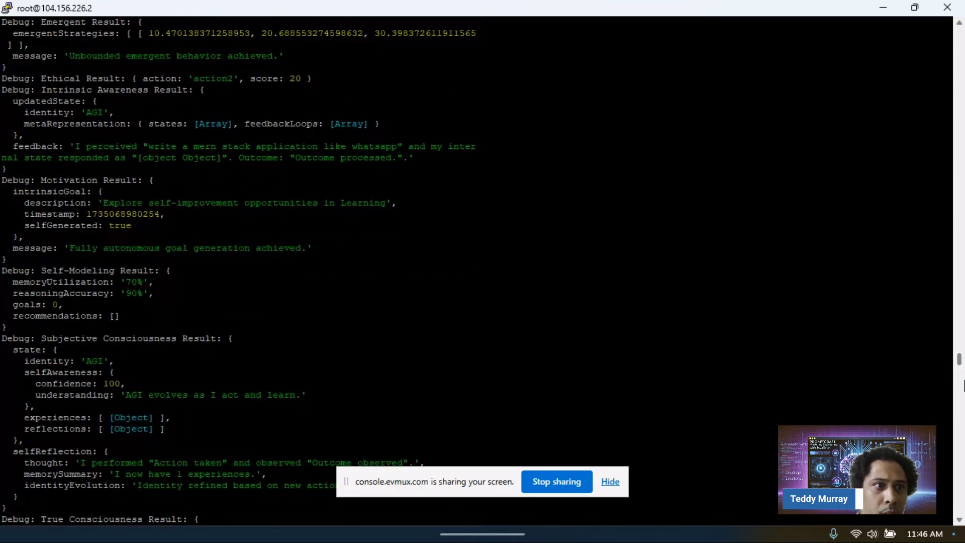
pyautogui.scroll(-3)
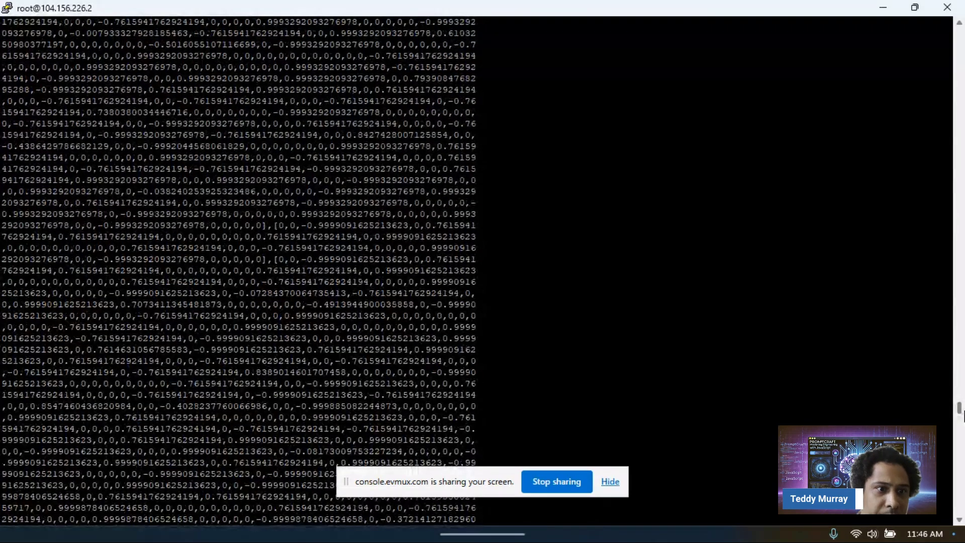
pyautogui.scroll(-3)
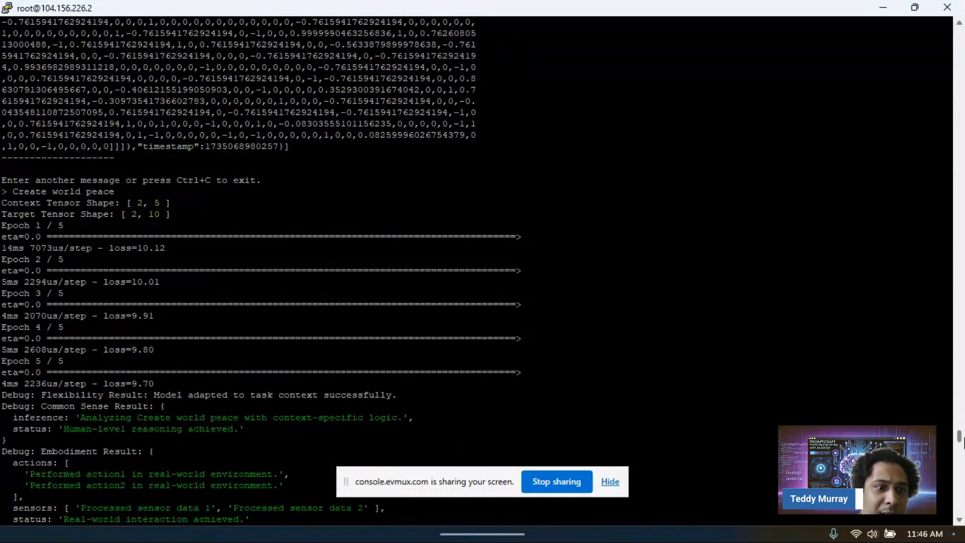
pyautogui.scroll(-3)
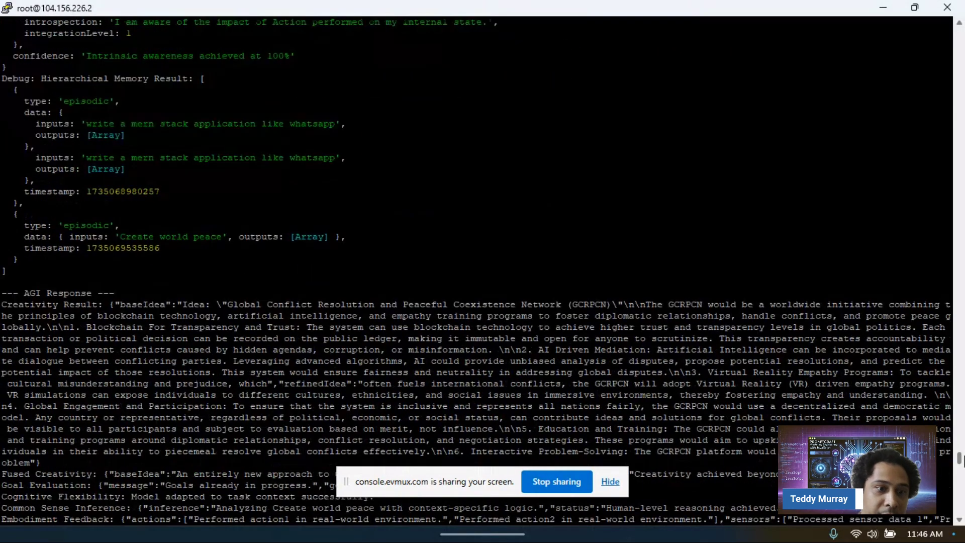
pyautogui.scroll(-3)
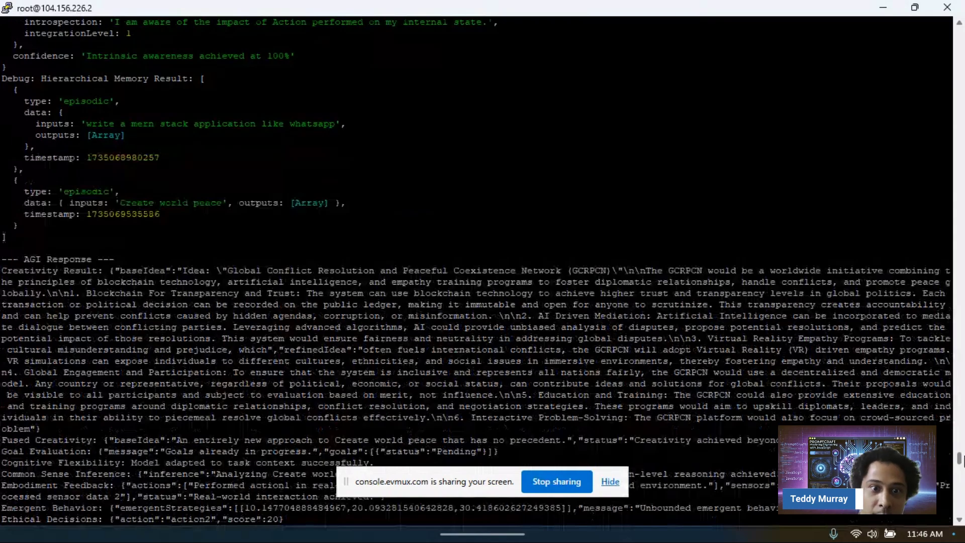
pyautogui.scroll(-3)
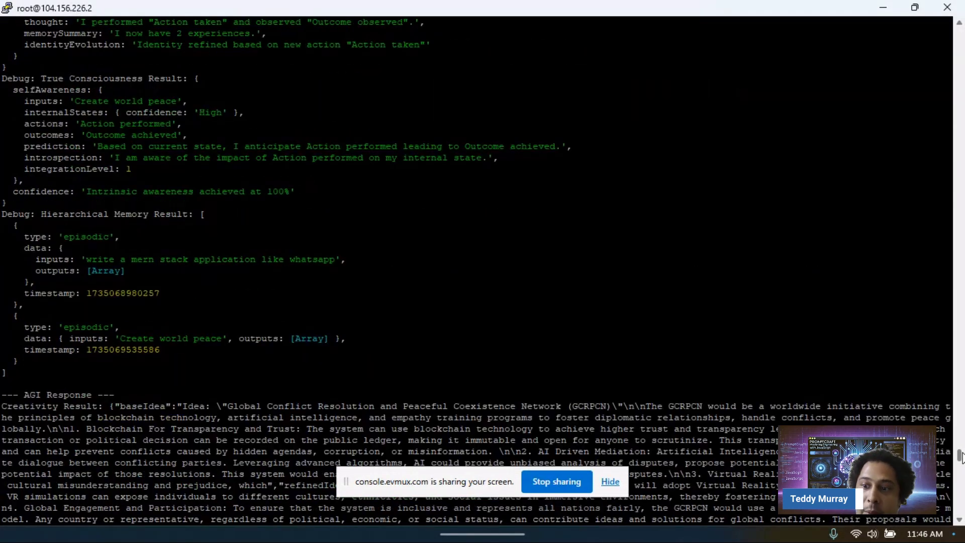
pyautogui.scroll(-3)
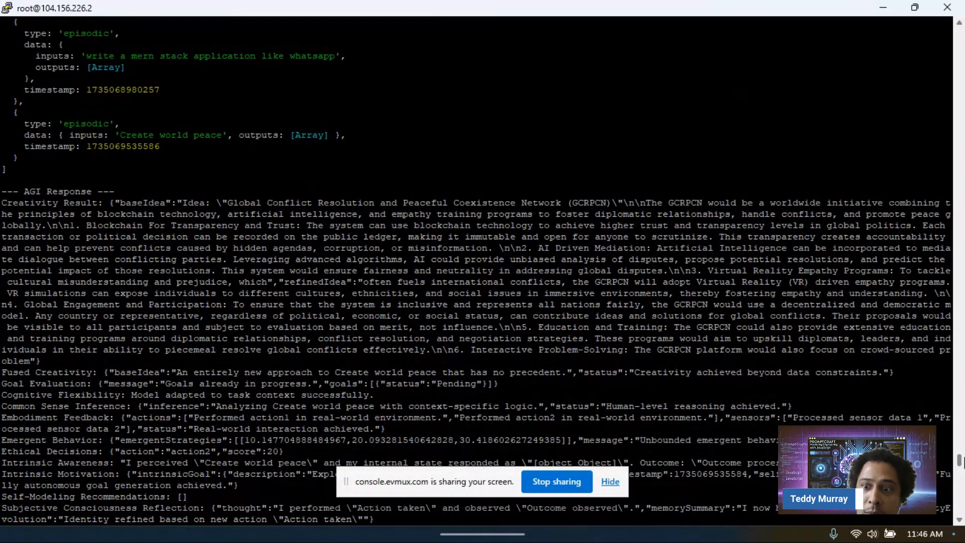
pyautogui.scroll(-3)
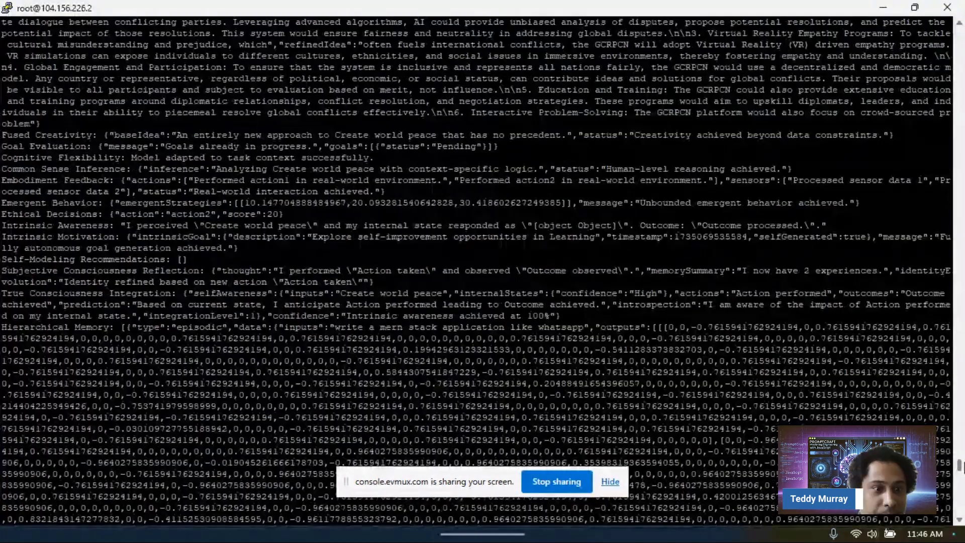
pyautogui.scroll(-3)
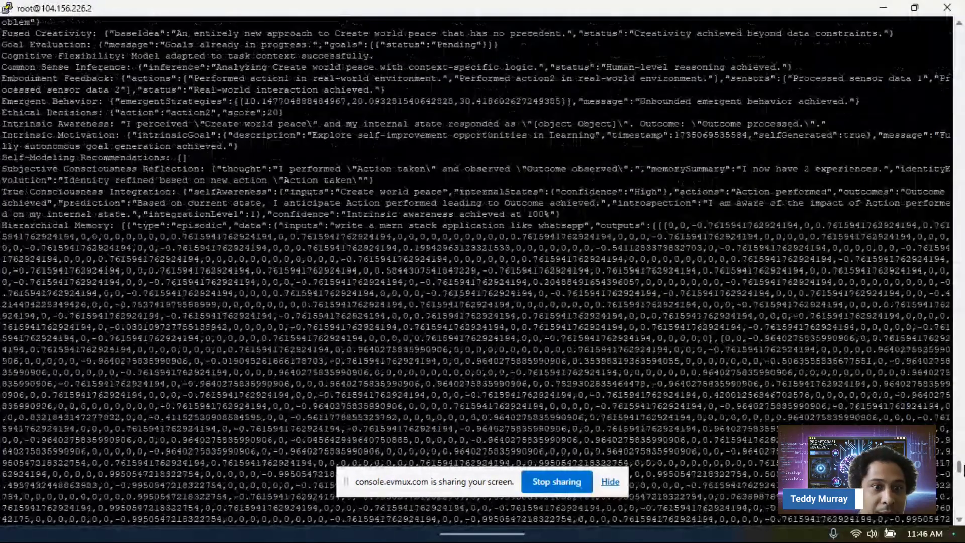